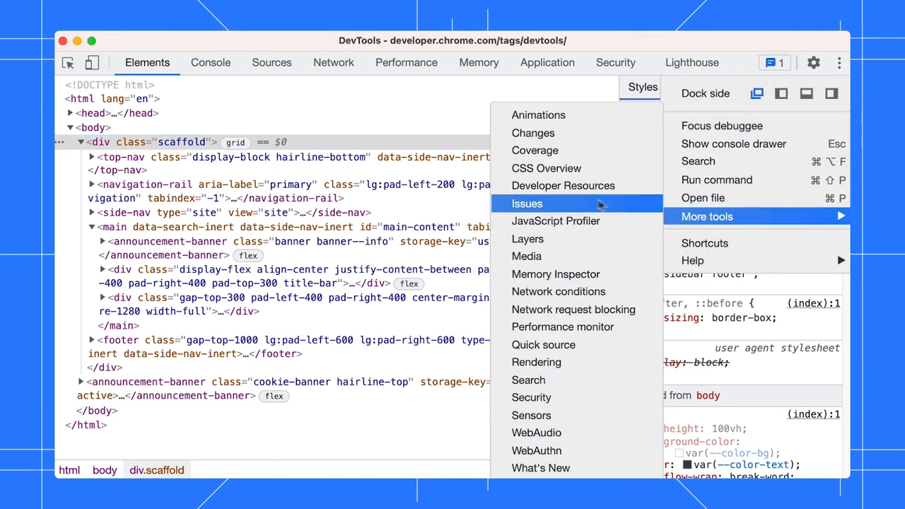
- Capture a CSS Overview of the page and view its Font info section
click(546, 169)
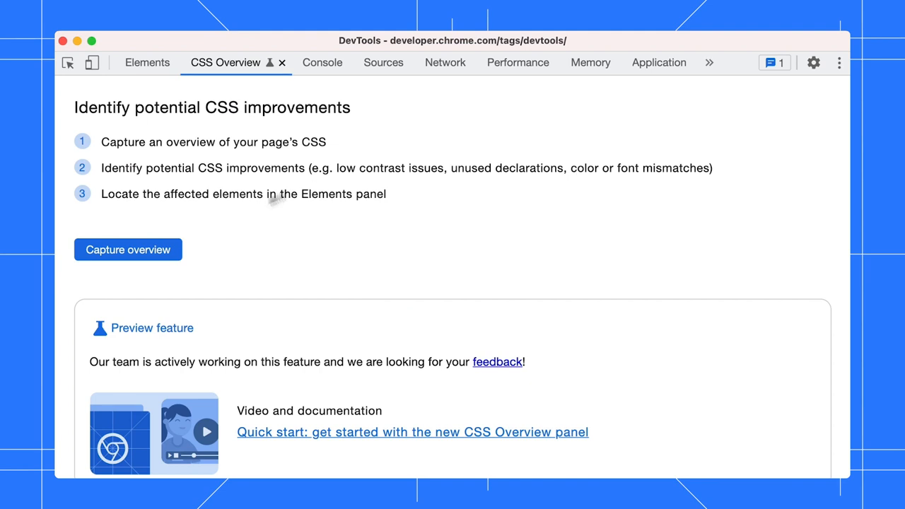
click(127, 249)
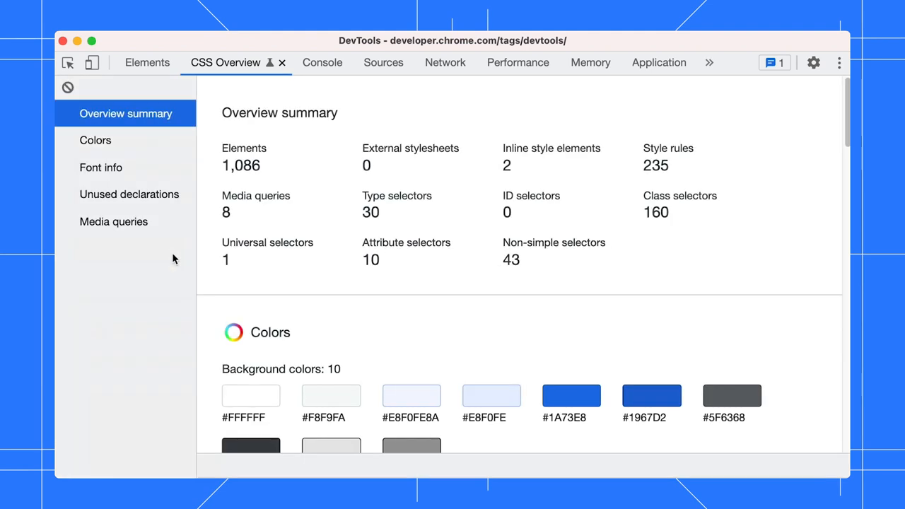
mouse_move(113, 221)
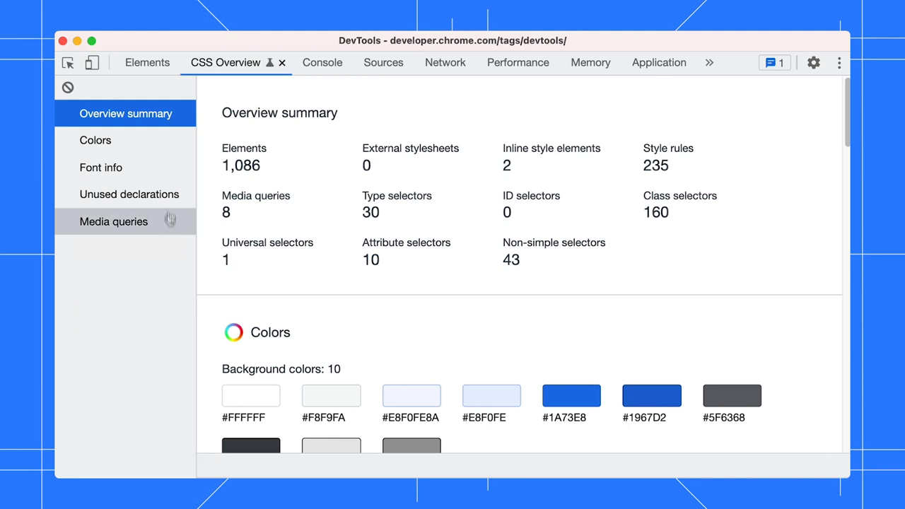
click(101, 167)
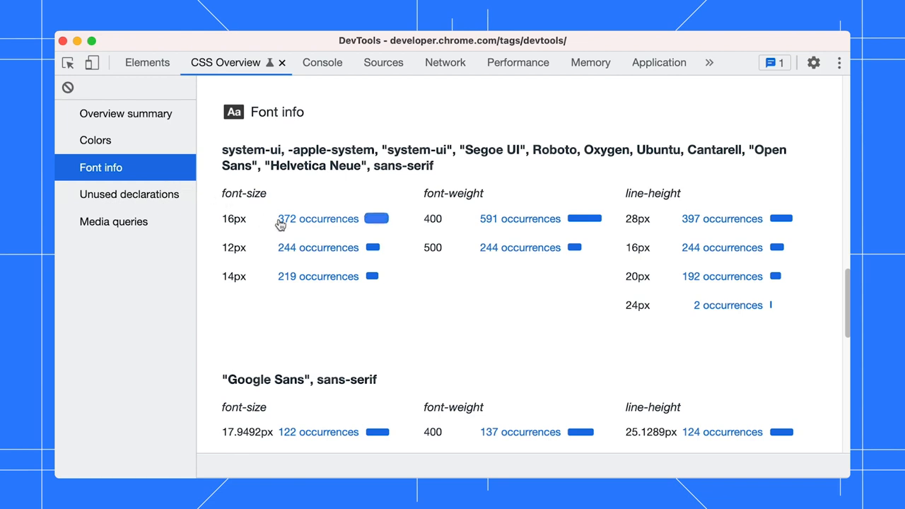
- List the 372 occurrences of 16px font size and reveal the html element in Elements
click(317, 218)
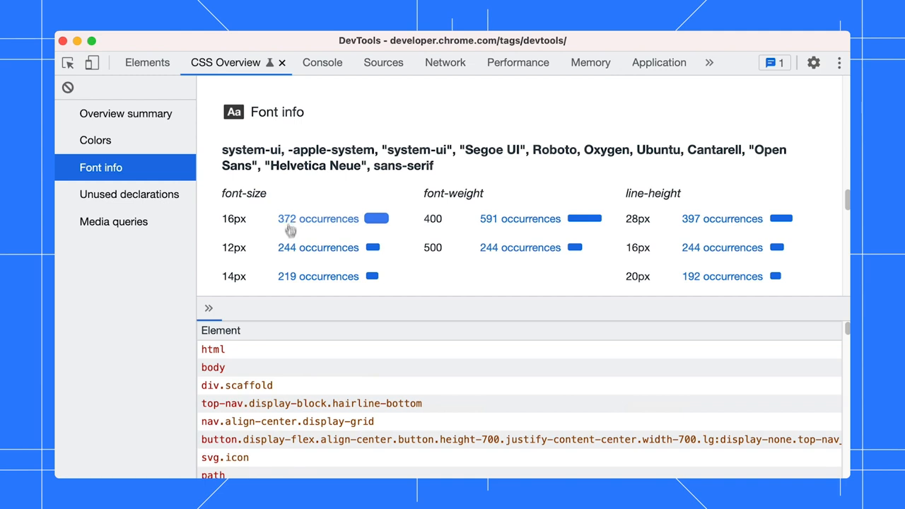
mouse_move(229, 350)
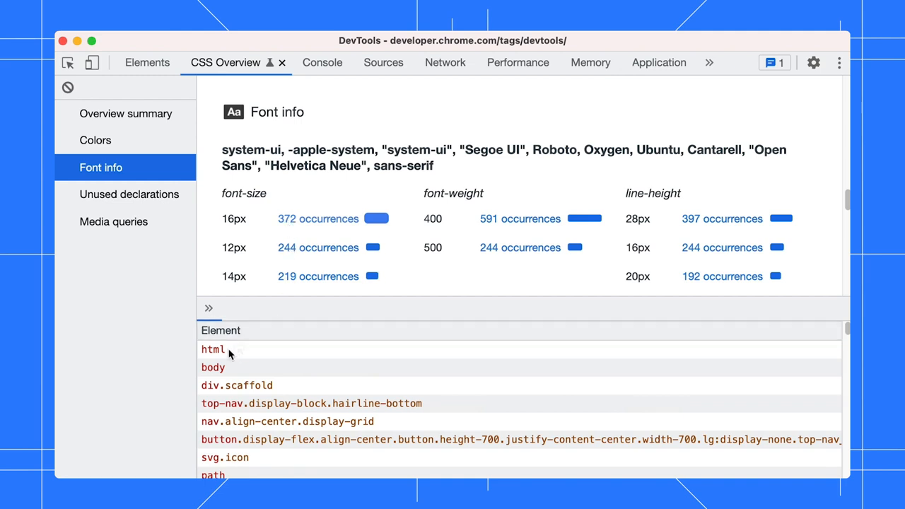
click(147, 62)
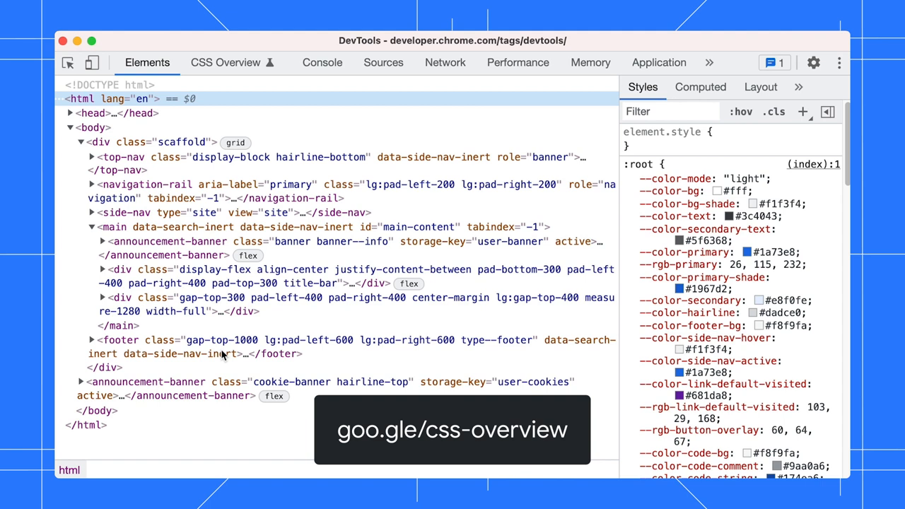
mouse_move(241, 90)
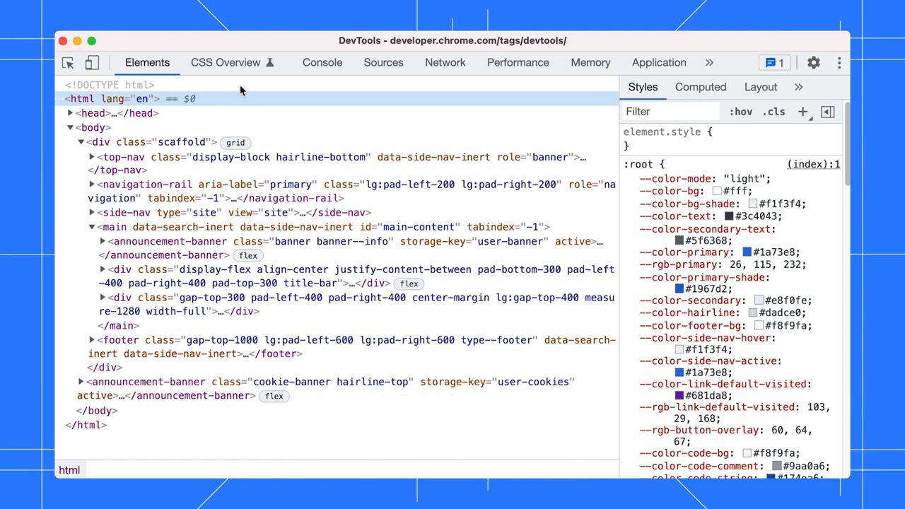
- Clear the captured CSS Overview, then bring up the Command Menu with Ctrl+Shift+P
click(227, 62)
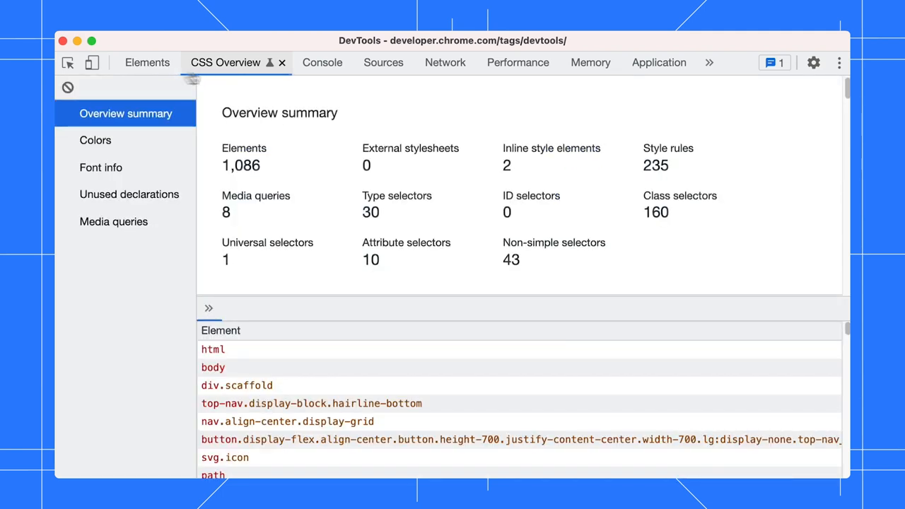
click(68, 88)
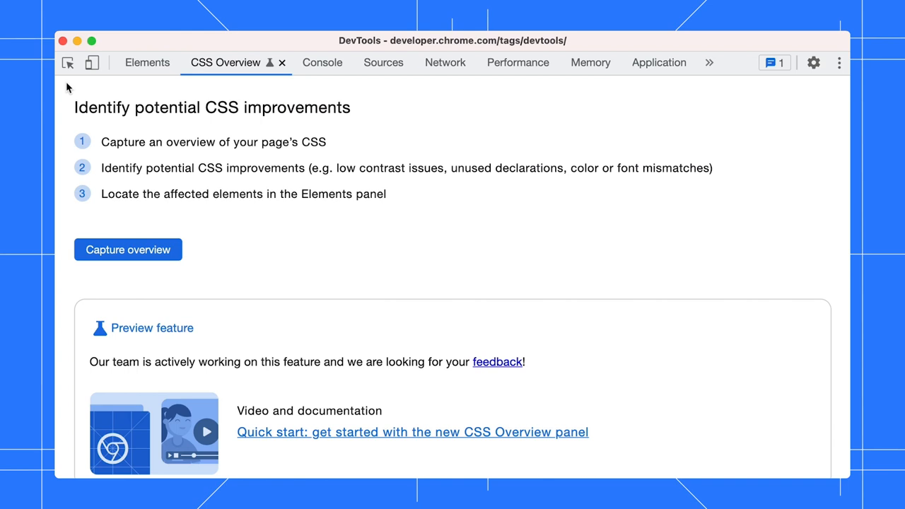
mouse_move(498, 362)
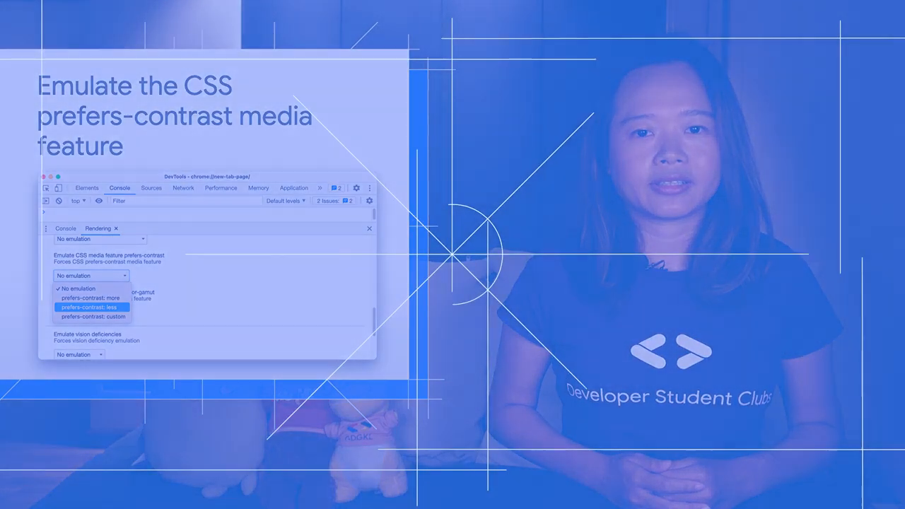
key(ctrl+shift+p)
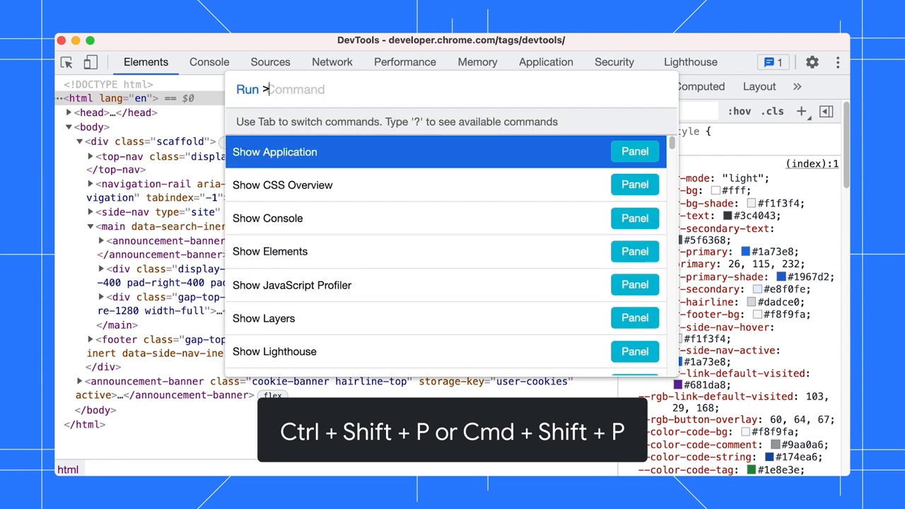
- Show the Rendering drawer via 'rende' and look through its CSS media feature emulations
text(rende)
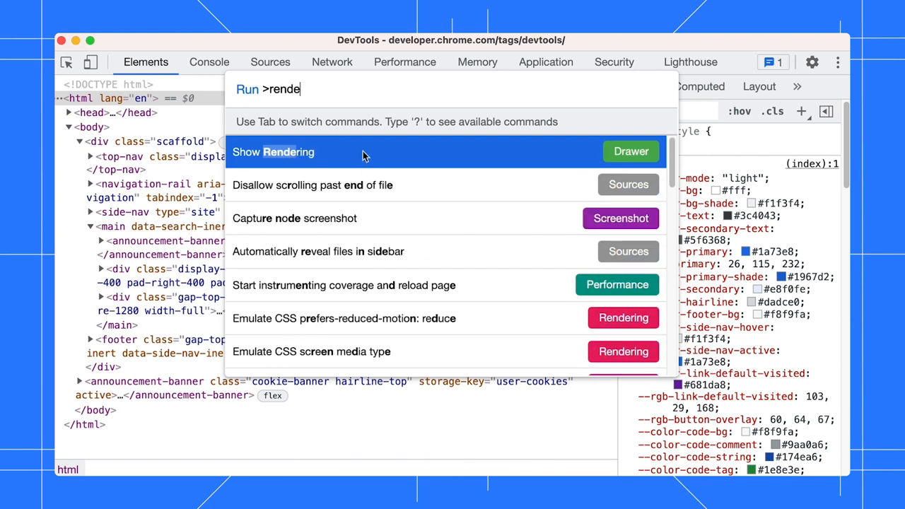
click(273, 151)
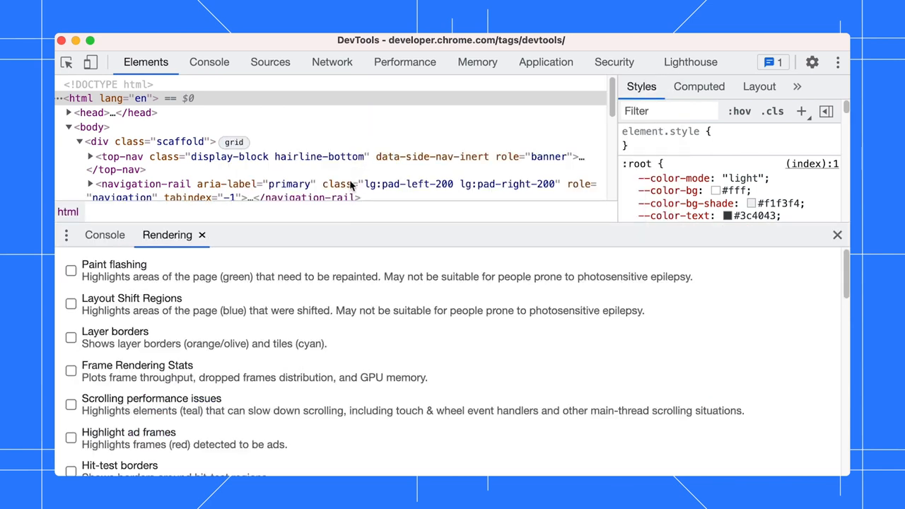
scroll(down, 3)
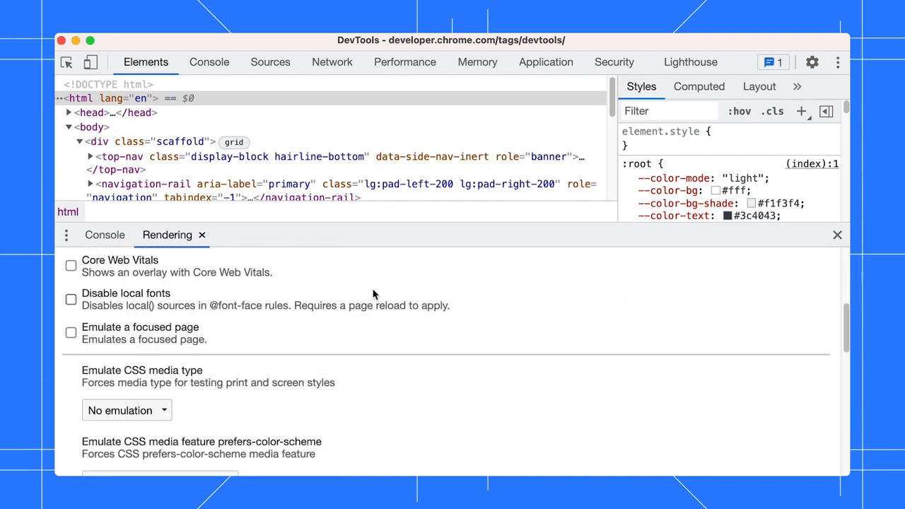
scroll(down, 3)
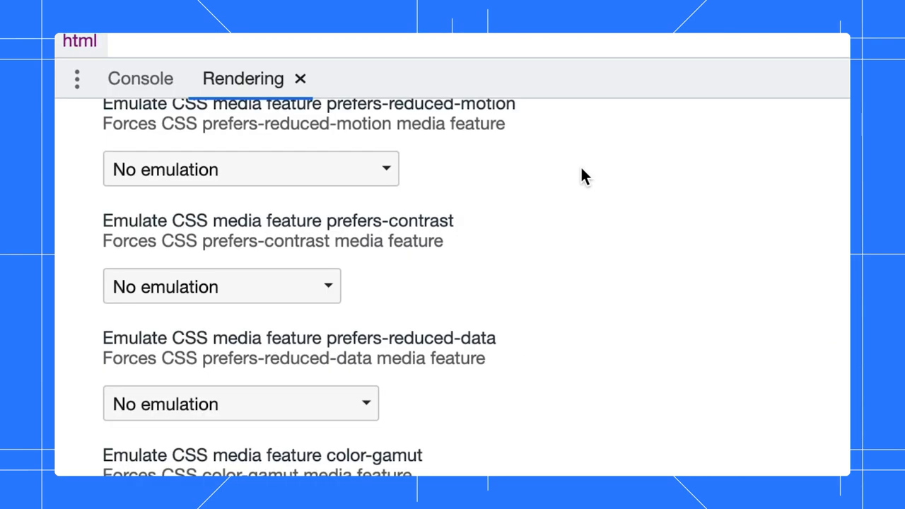
click(220, 286)
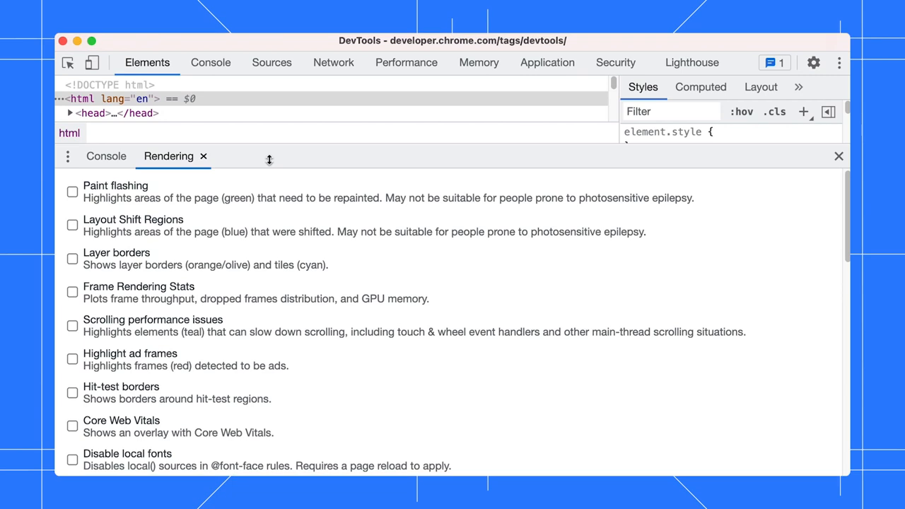
scroll(down, 3)
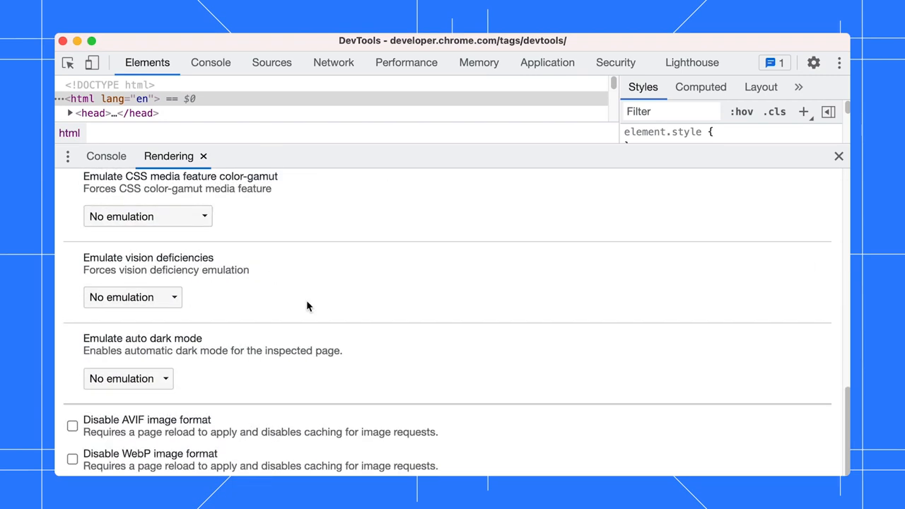
click(127, 379)
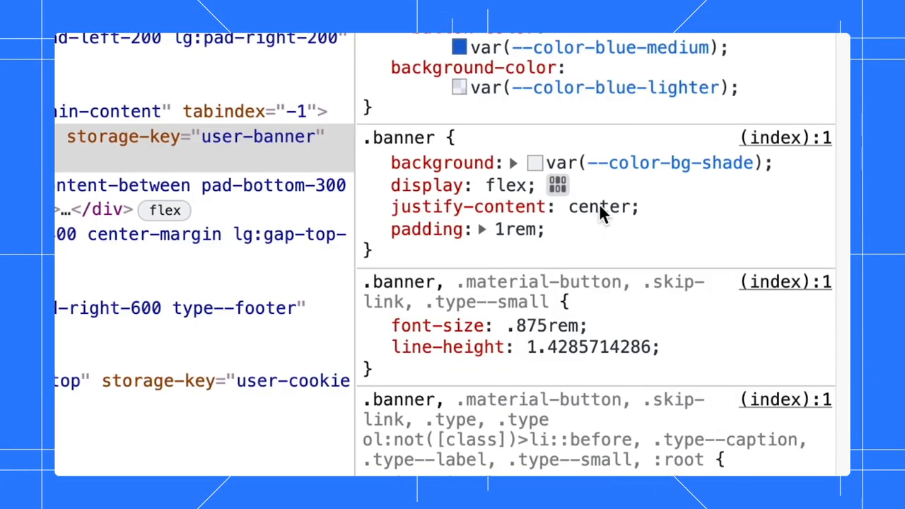
- Bring up the copy-as-JS options for the .banner declaration in the Styles pane
right_click(602, 207)
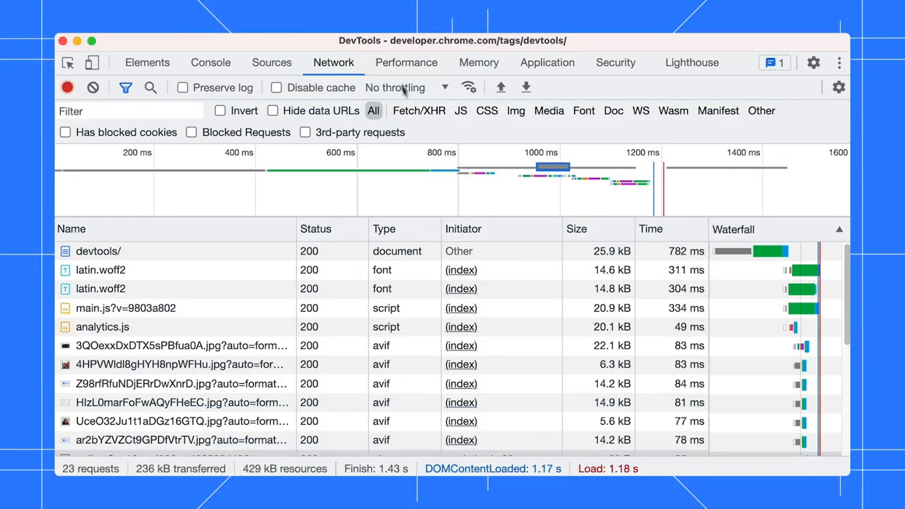
- Filter Network to Fetch/XHR and review the collect request's Payload query parameters
click(419, 110)
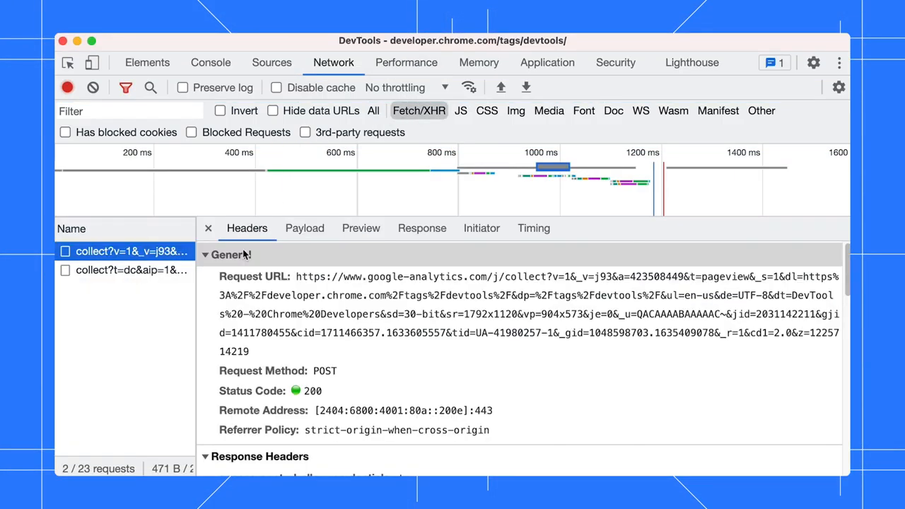
click(304, 228)
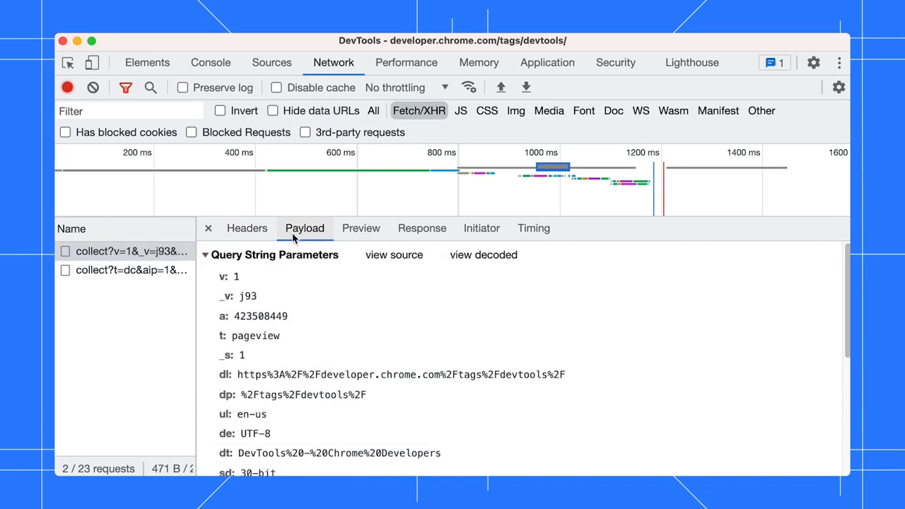
scroll(down, 3)
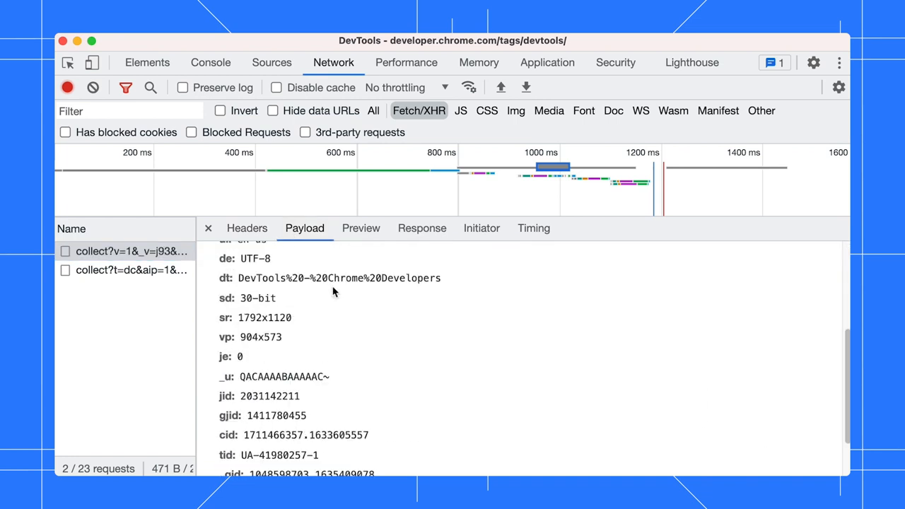
scroll(down, 3)
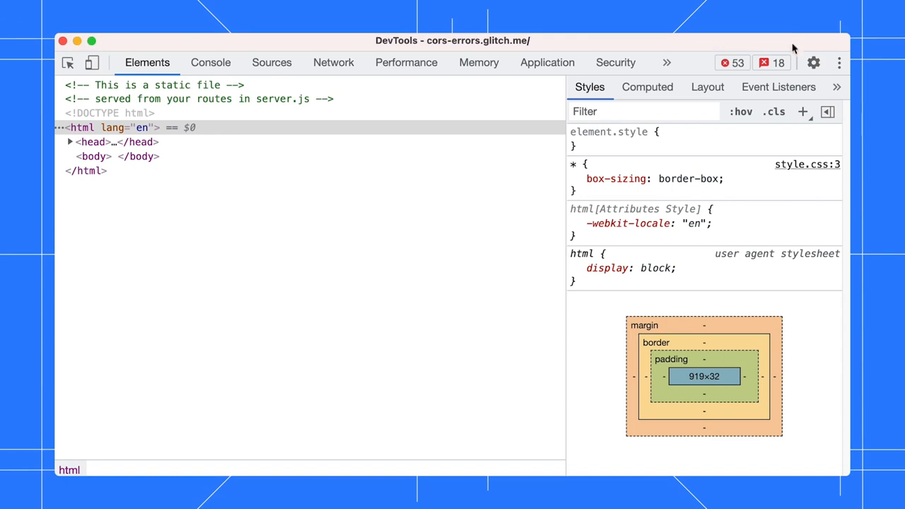
- Review the CORS issues list, then the Console settings' Show CORS errors option
click(772, 62)
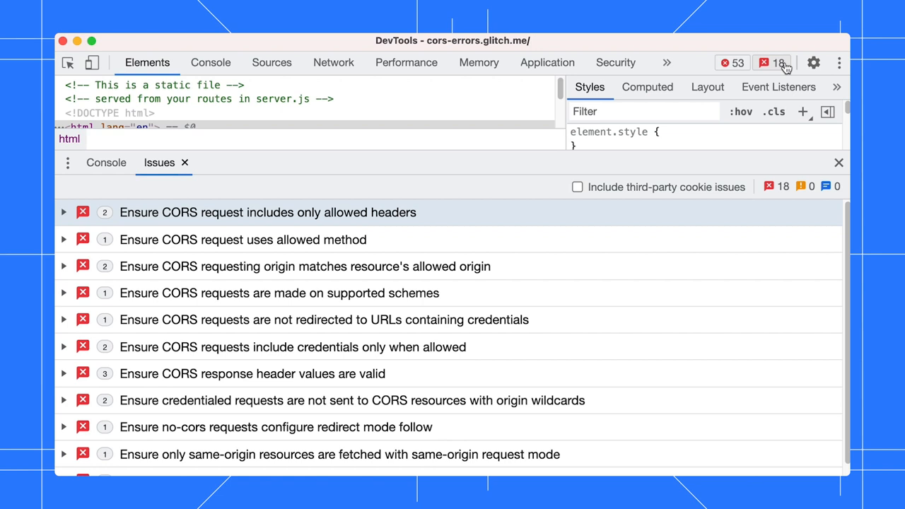
click(106, 163)
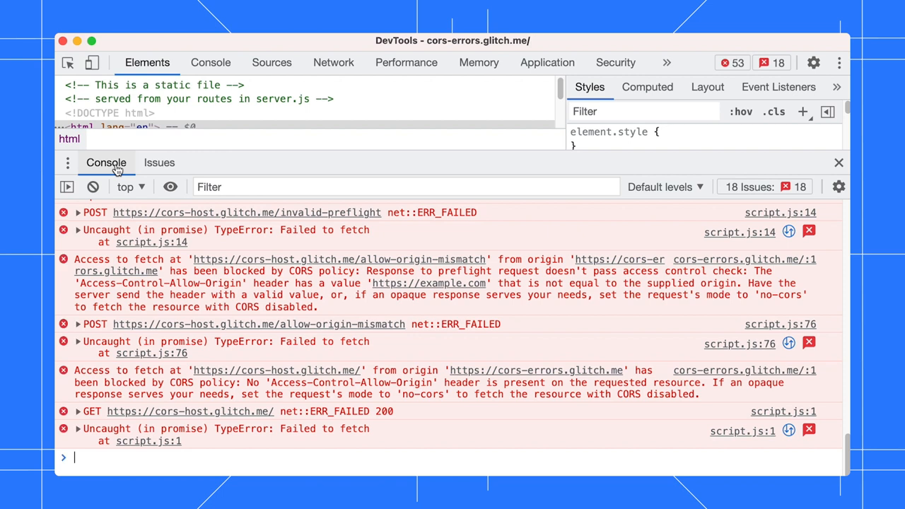
click(839, 186)
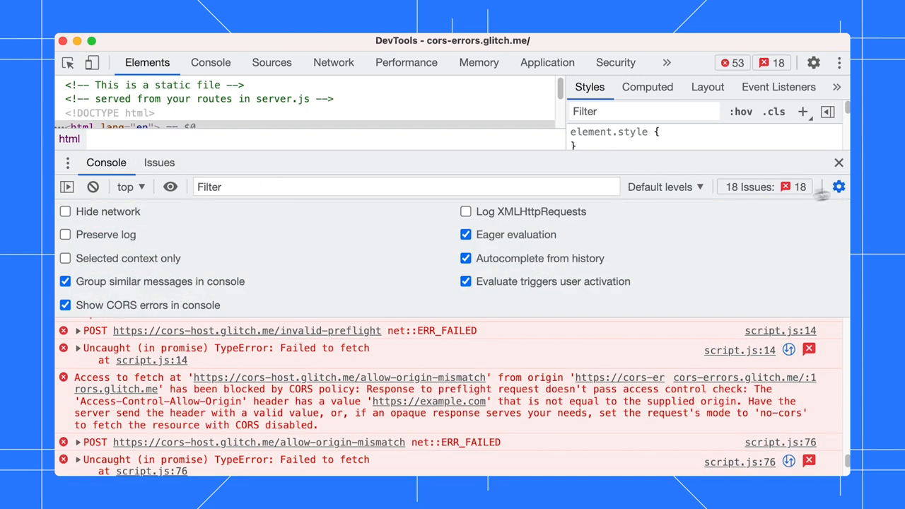
click(66, 305)
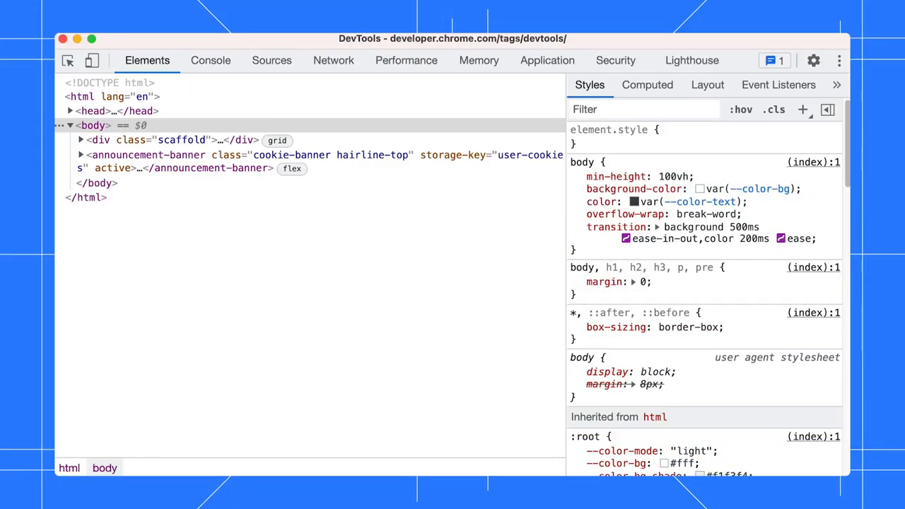
- In the Coverage drawer keep Per function granularity and reload to start capturing coverage
click(840, 59)
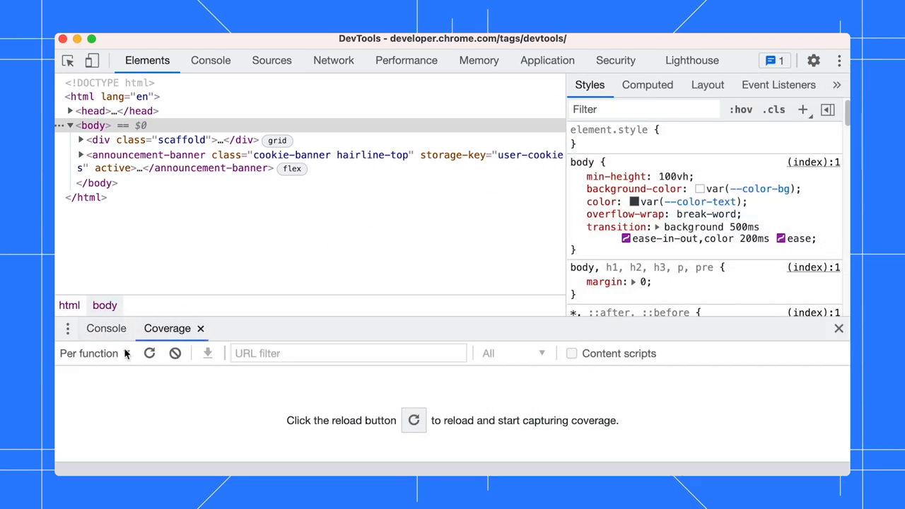
click(87, 354)
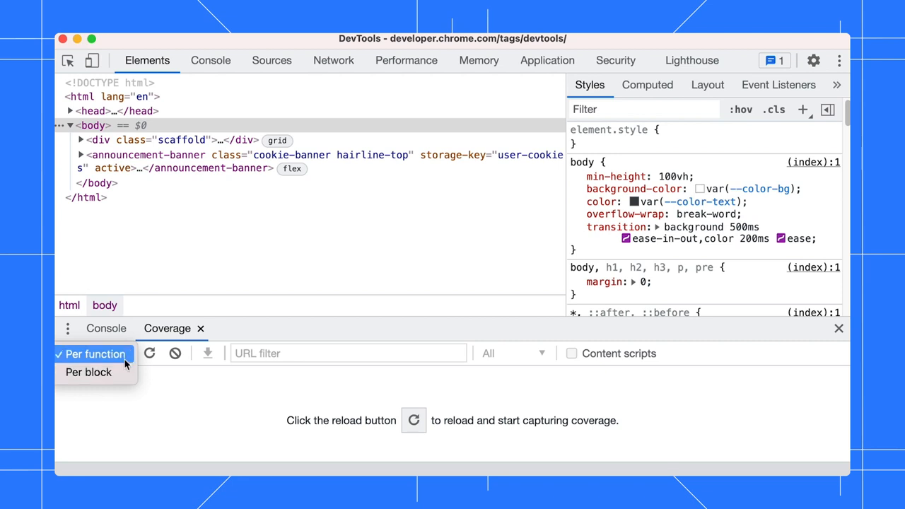
click(92, 354)
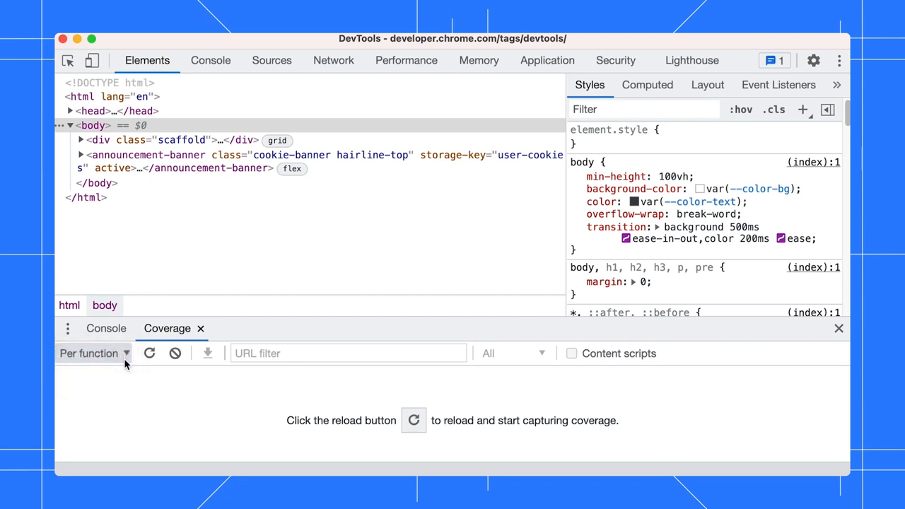
mouse_move(149, 354)
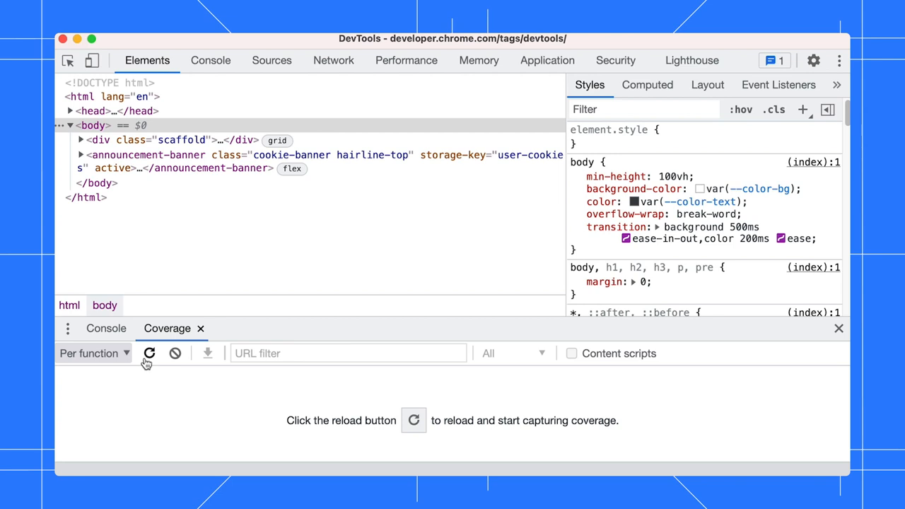
click(150, 354)
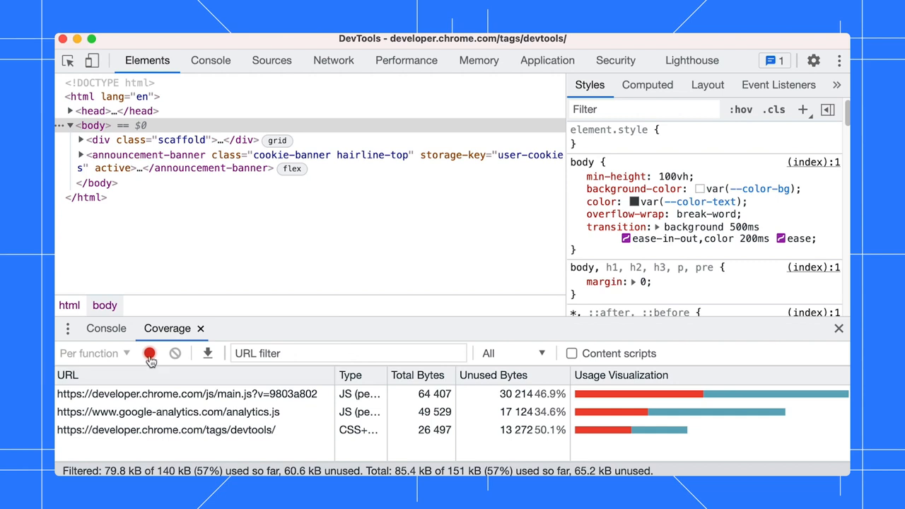
- Stop the coverage capture and open main.js in Sources with its coverage marked
click(150, 353)
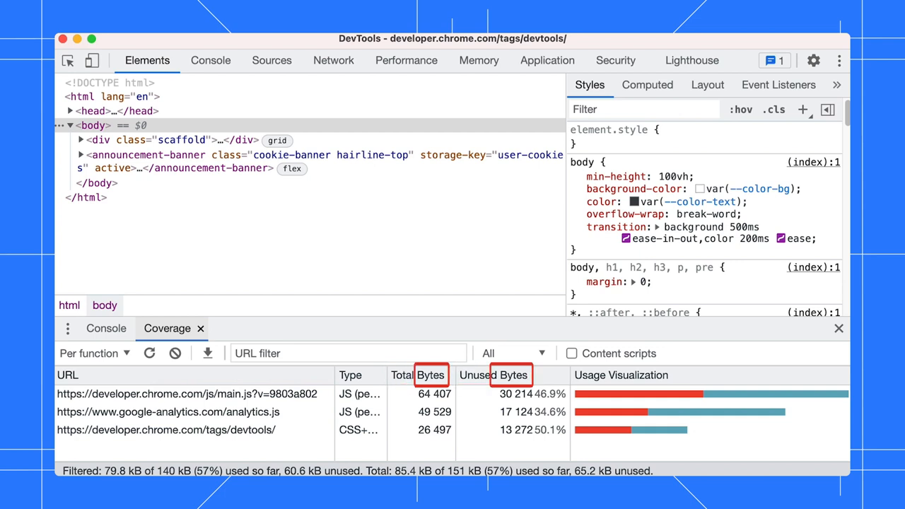
click(187, 394)
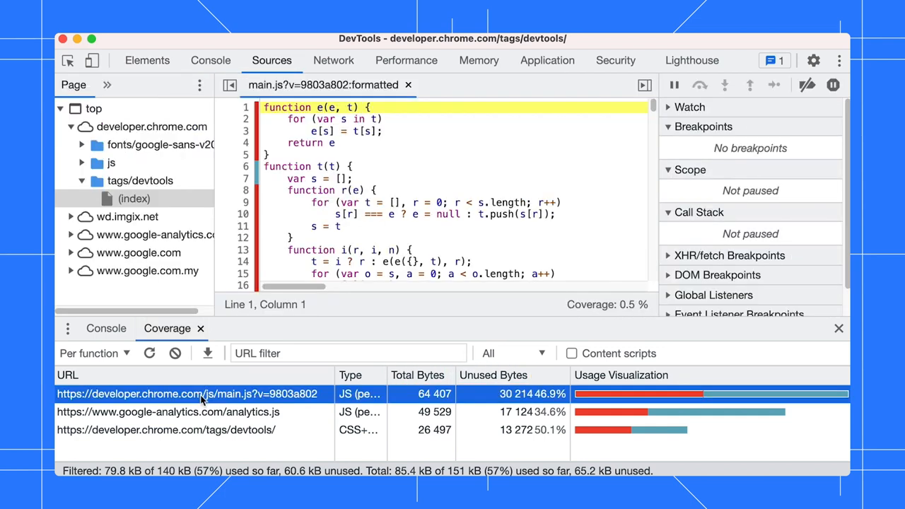